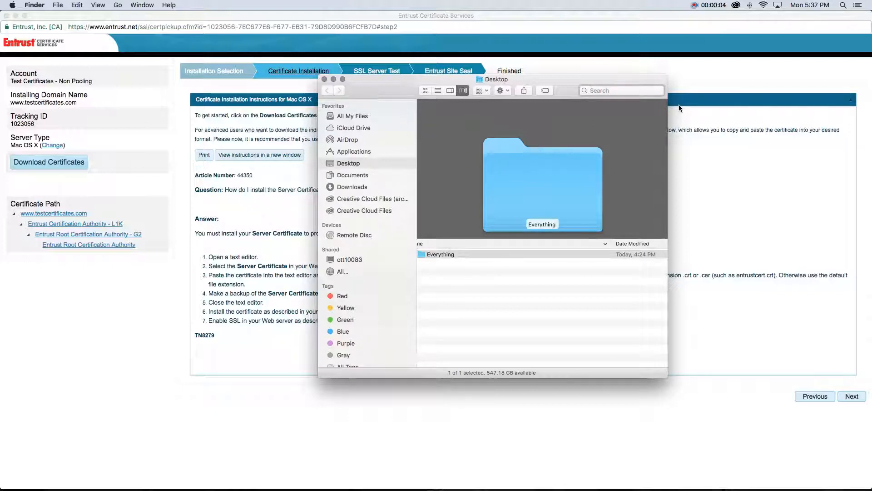
Search Finder for 'keycha' and launch Keychain Access from the results.
type("keychain access")
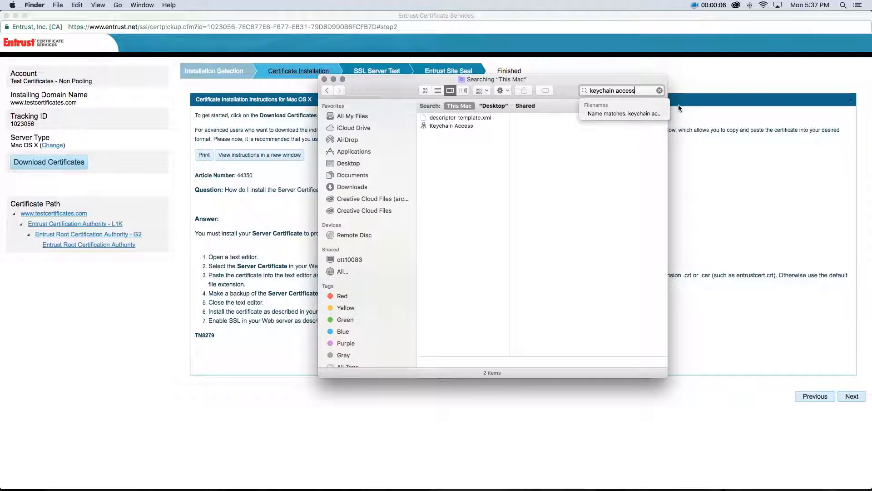
left_click(452, 126)
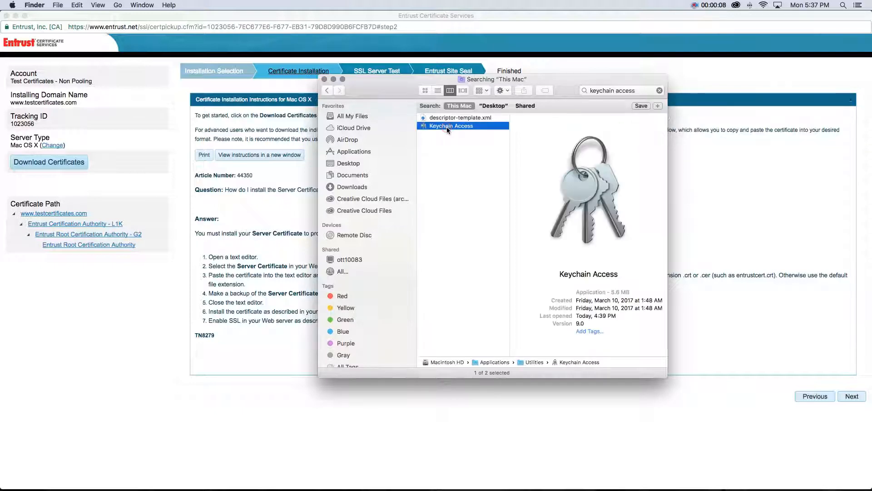
double_click(449, 126)
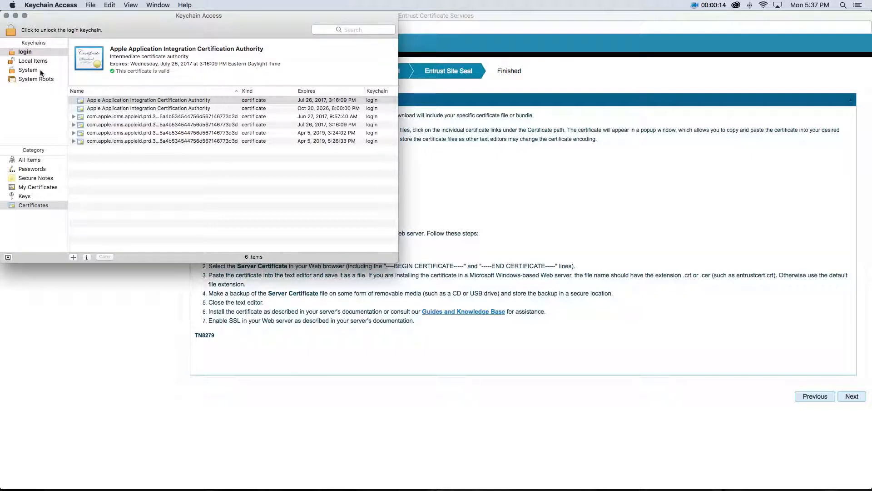
Select the System keychain and unlock it with the administrator password.
left_click(28, 71)
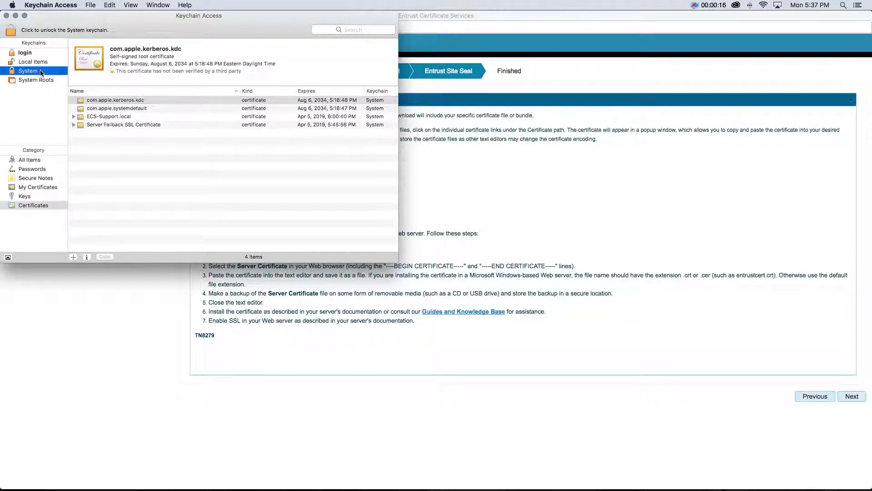
right_click(28, 71)
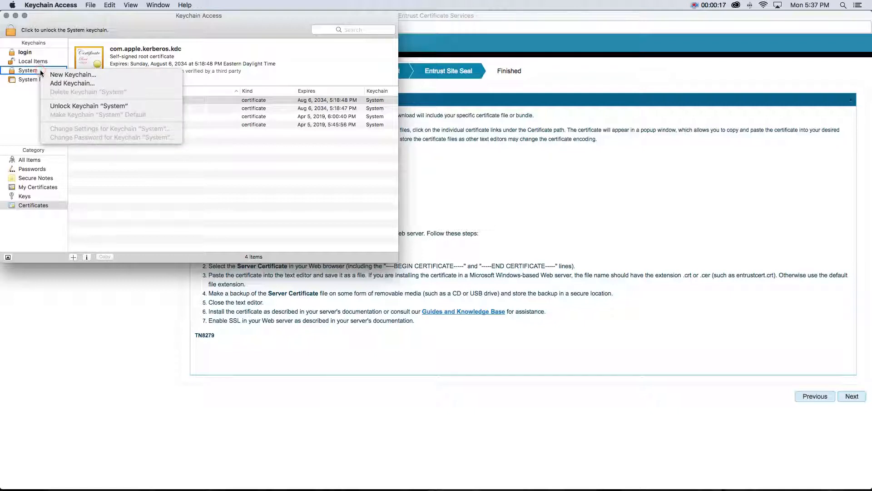
mouse_move(159, 106)
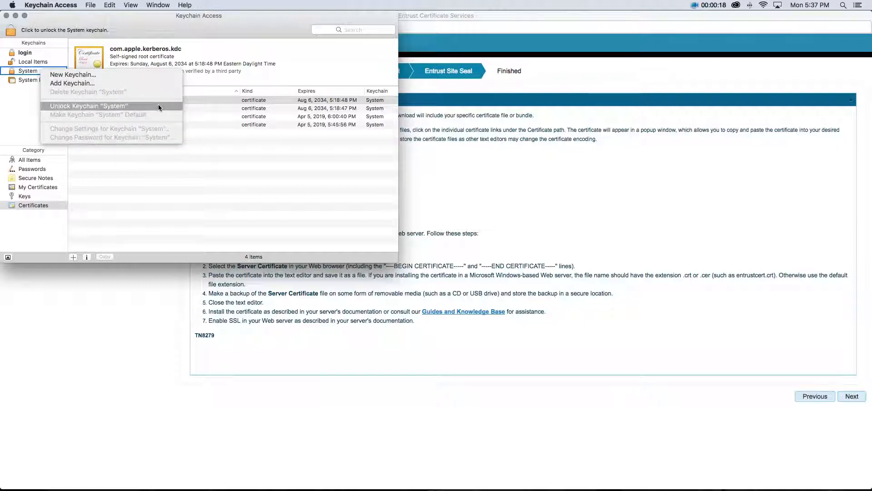
left_click(89, 105)
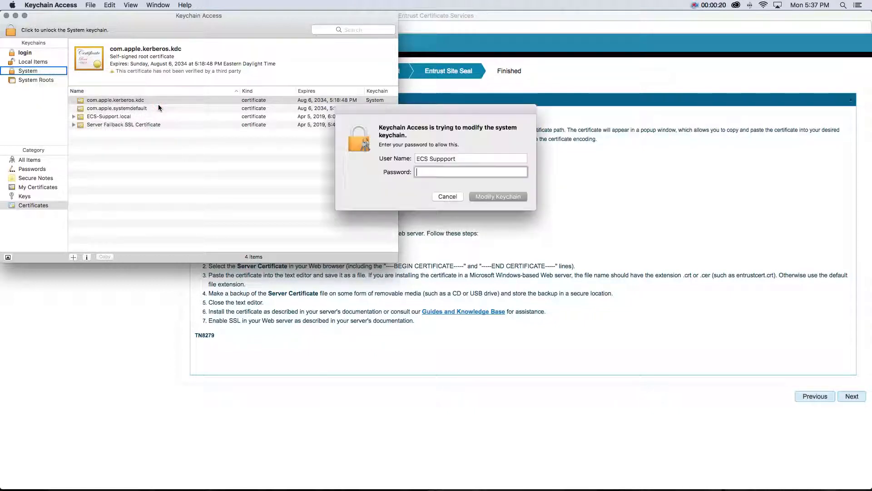
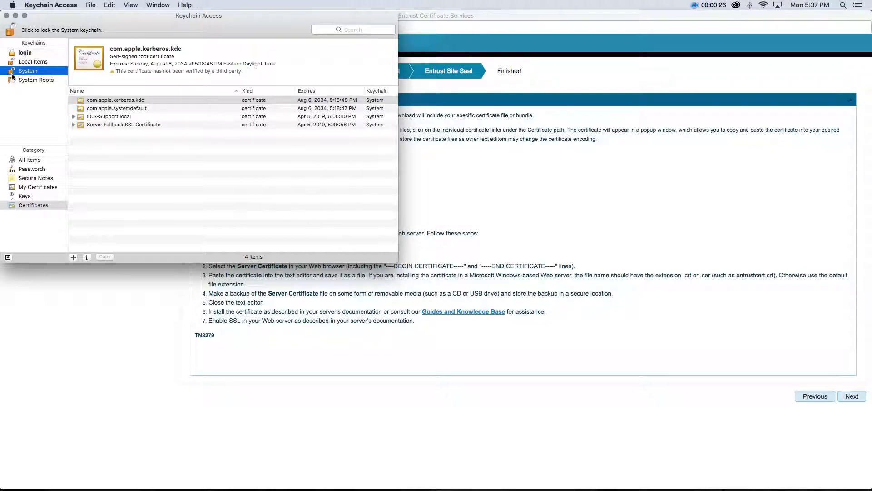
mouse_move(70, 401)
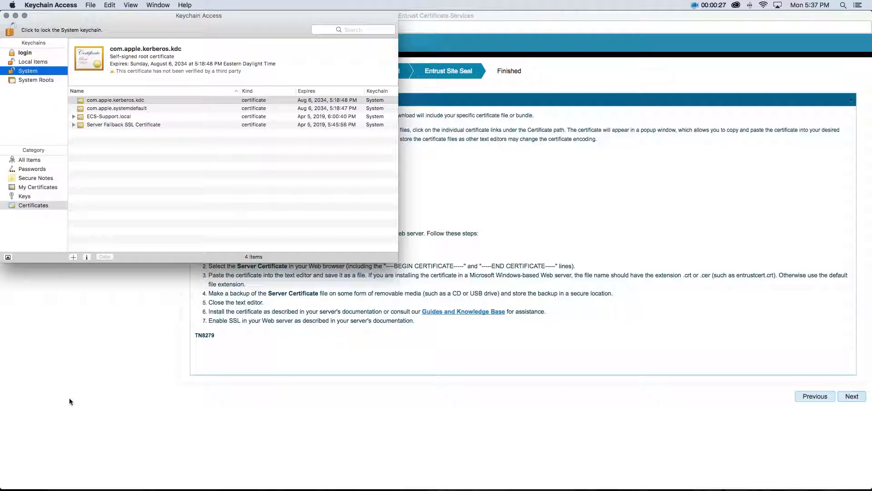
mouse_move(136, 482)
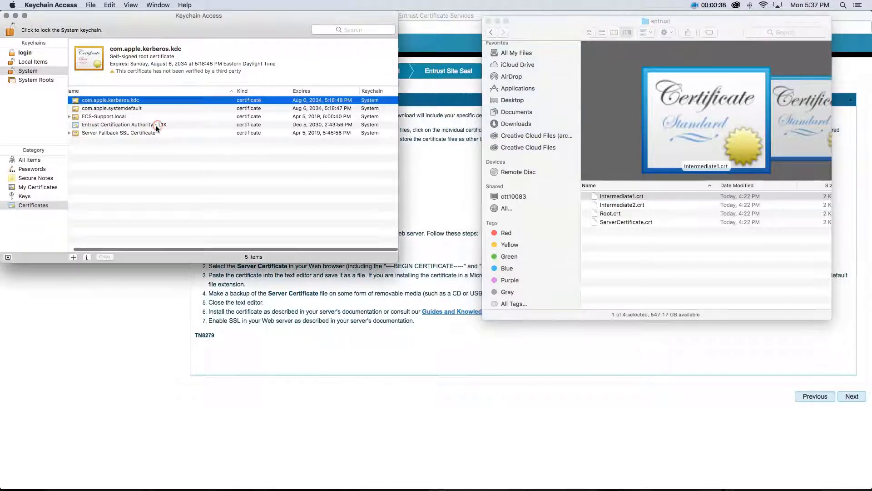
View the newly added Entrust Certification Authority - L1K certificate in the System keychain.
left_click(126, 124)
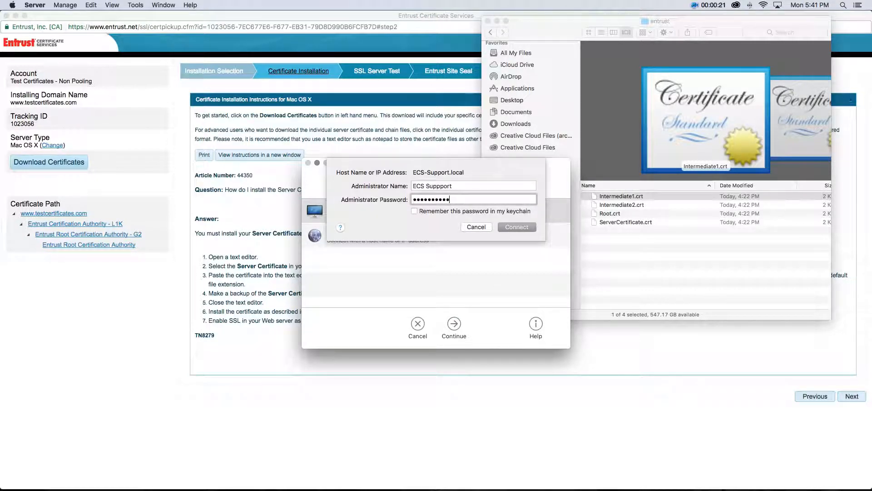
left_click(515, 227)
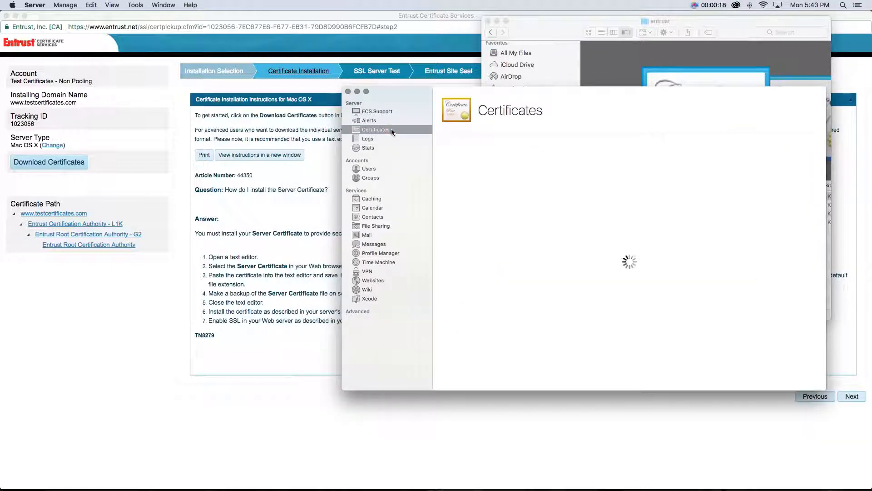
left_click(376, 130)
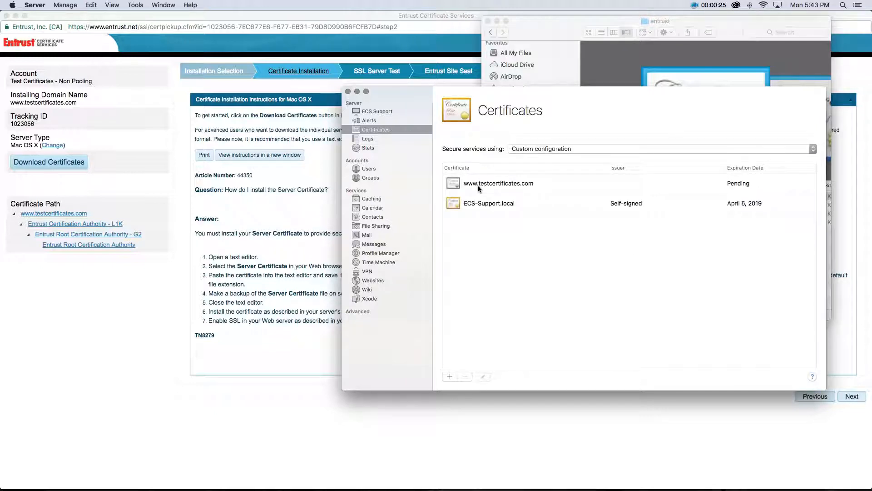
left_click(498, 182)
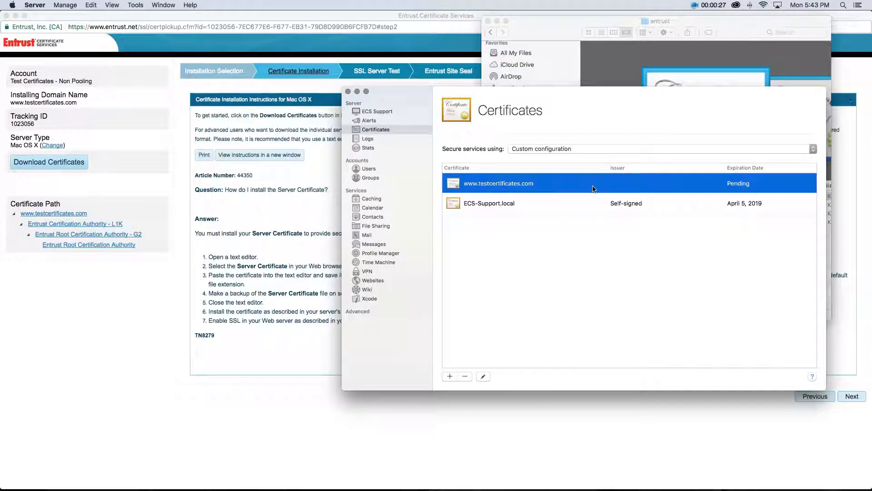
double_click(498, 182)
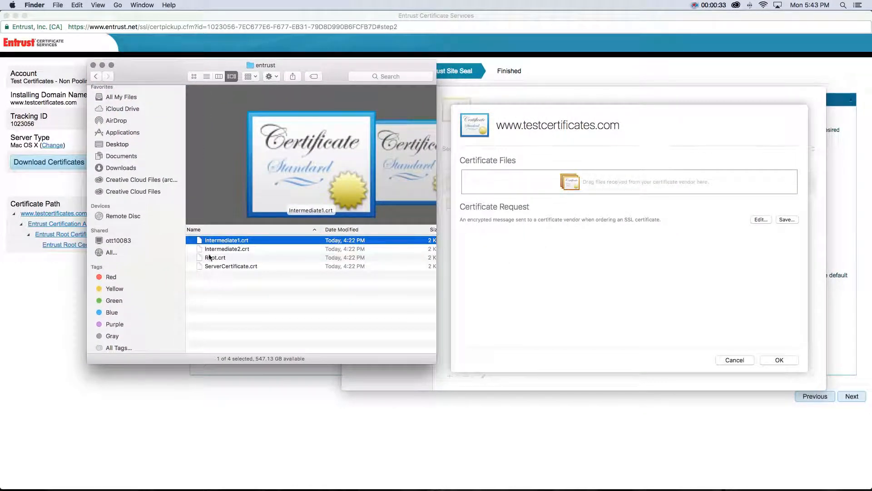
Add ServerCertificate.crt as the vendor certificate file and confirm with OK.
left_click(231, 266)
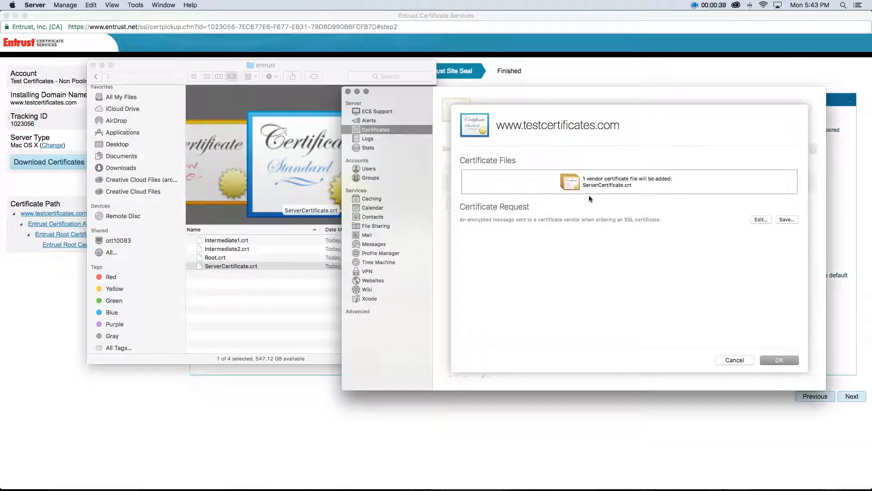
mouse_move(641, 210)
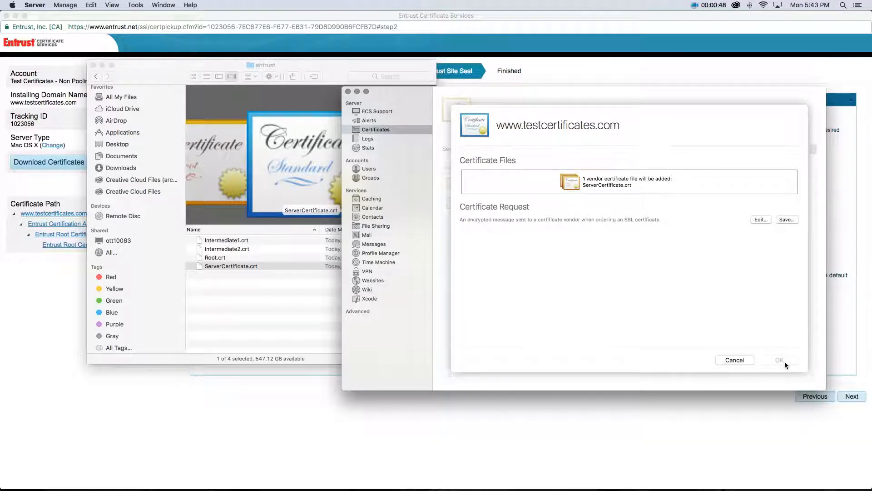
left_click(779, 360)
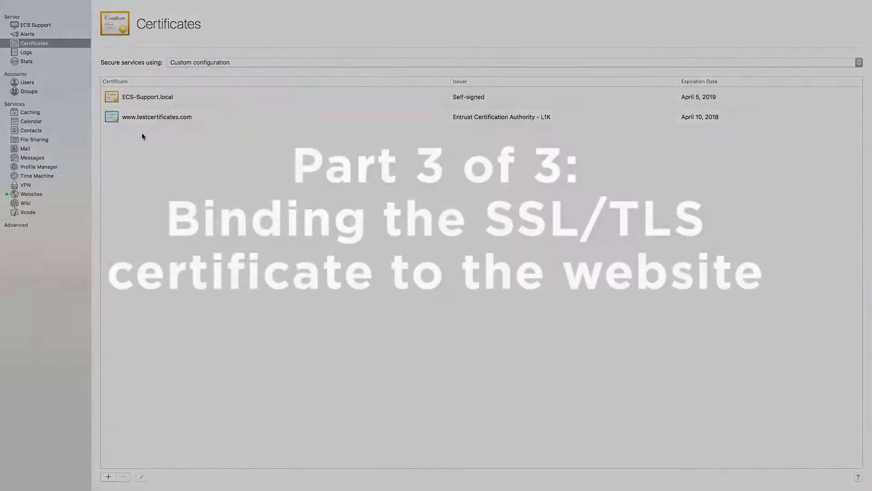
Go to the Websites service and select the Server Website (SSL) entry on port 443.
left_click(512, 62)
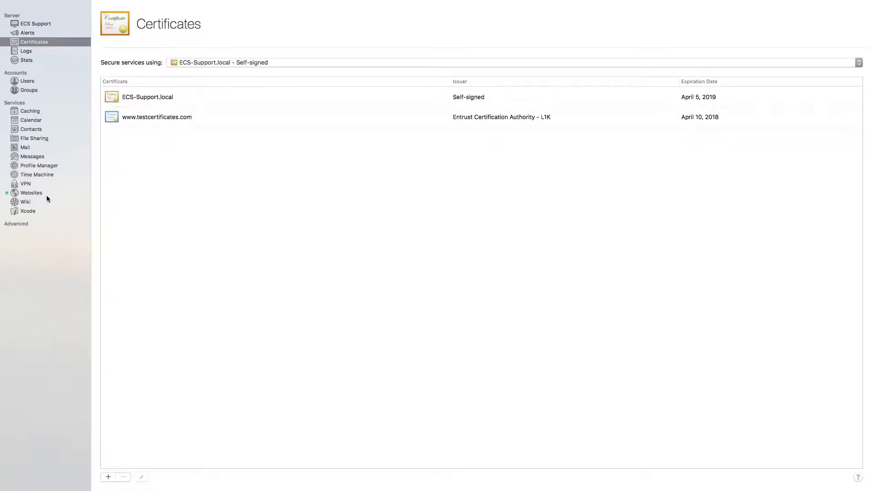
left_click(31, 193)
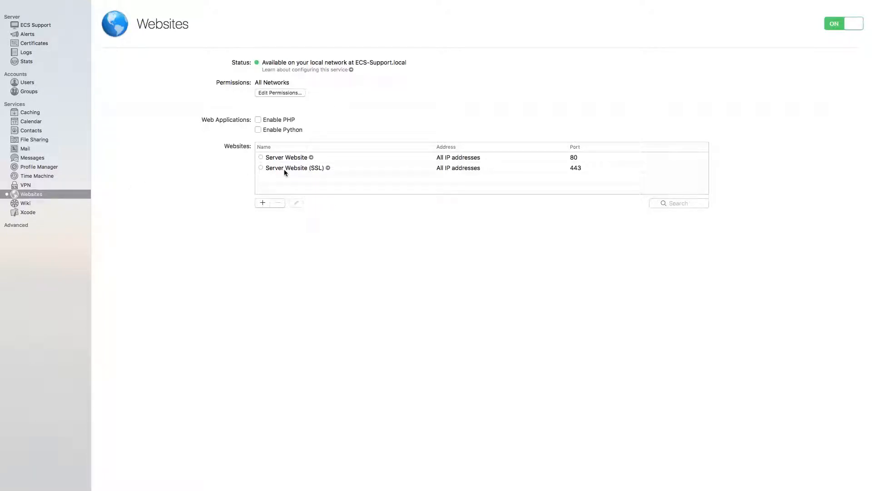
left_click(294, 168)
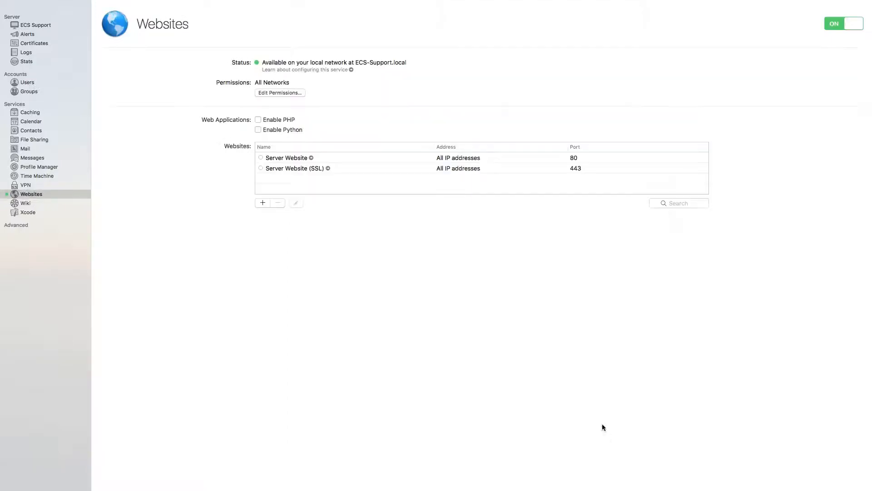
Toggle the Websites service off and back on to restart it.
left_click(843, 23)
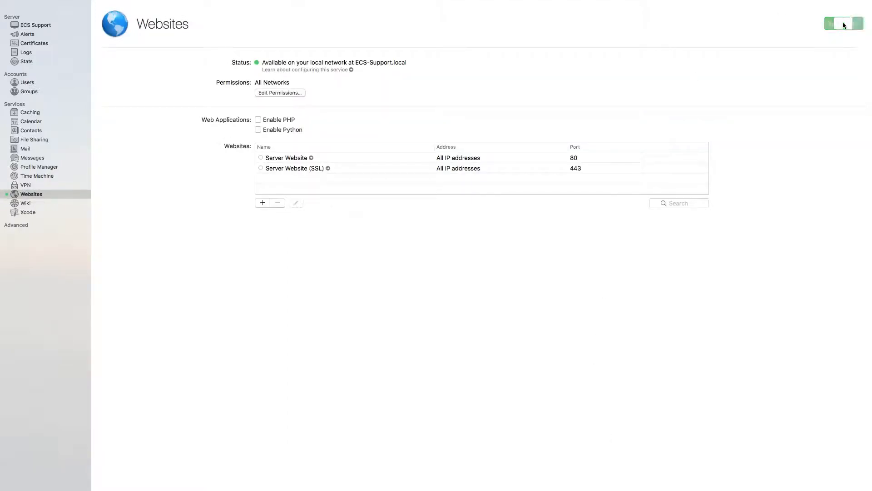
left_click(843, 24)
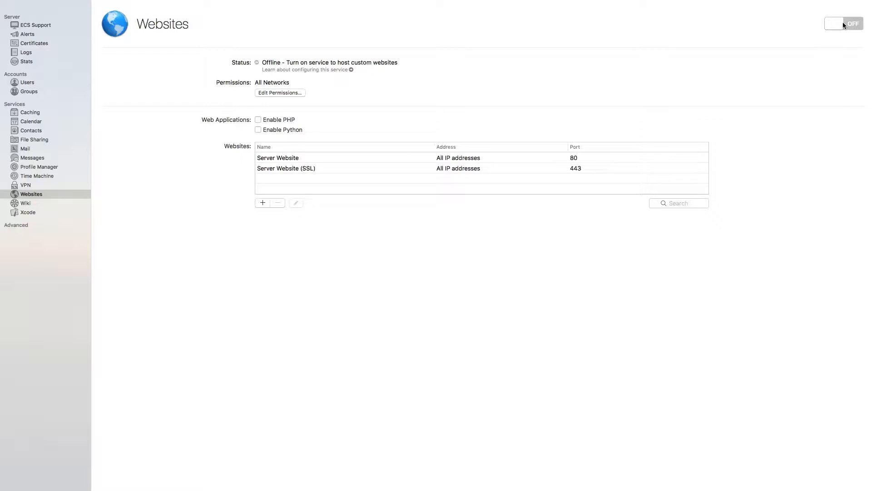
left_click(843, 23)
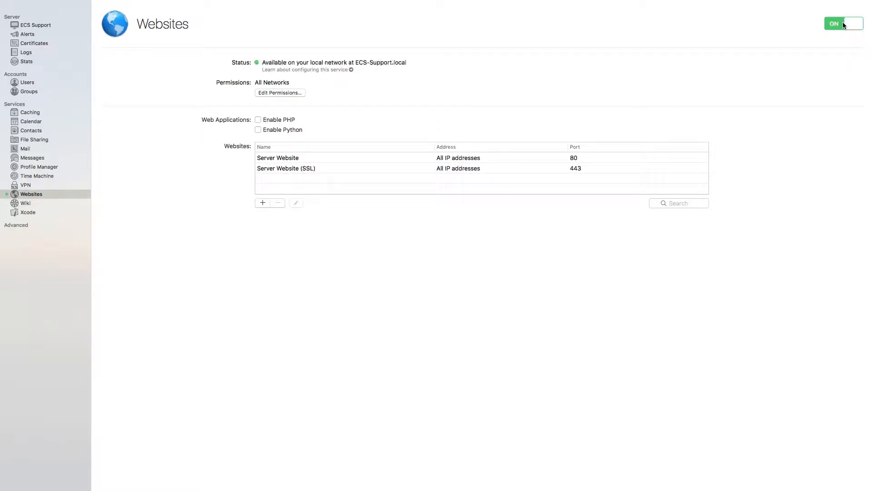
mouse_move(785, 199)
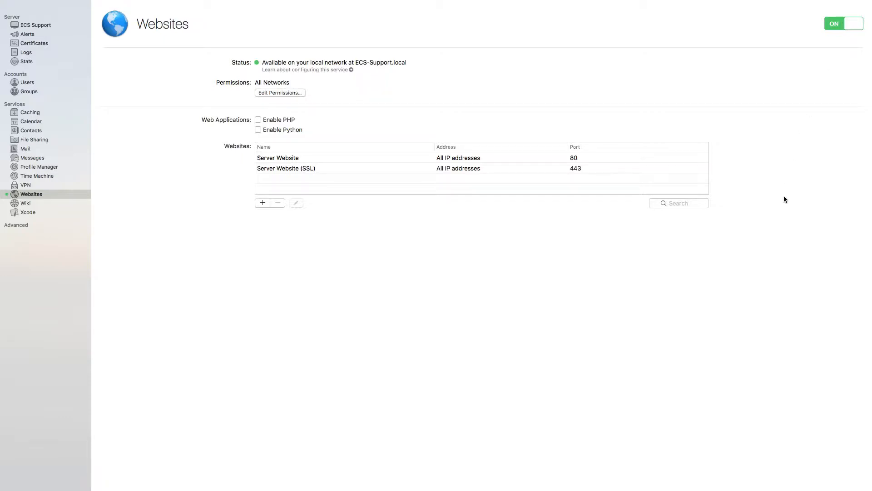